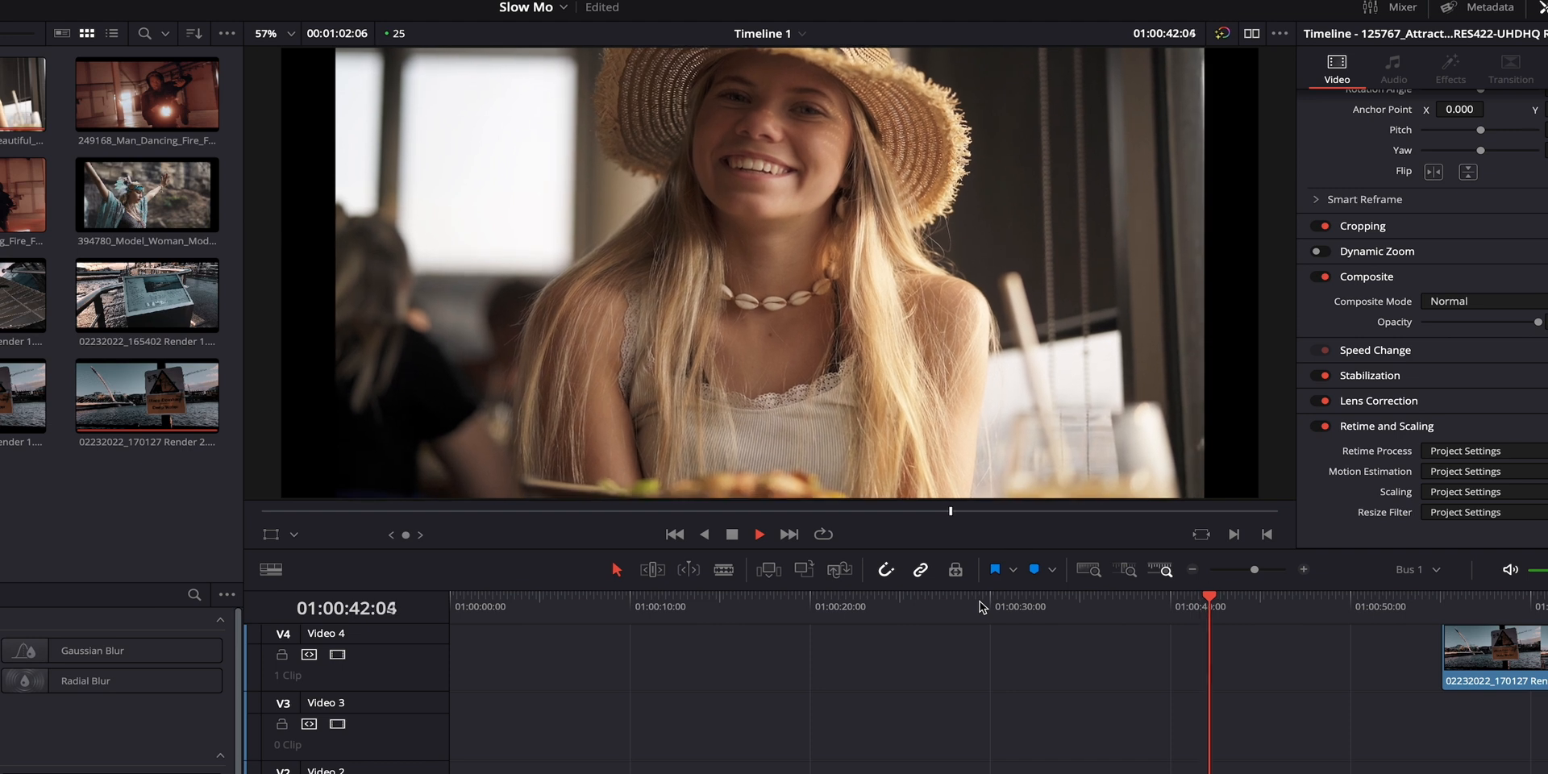
click(758, 533)
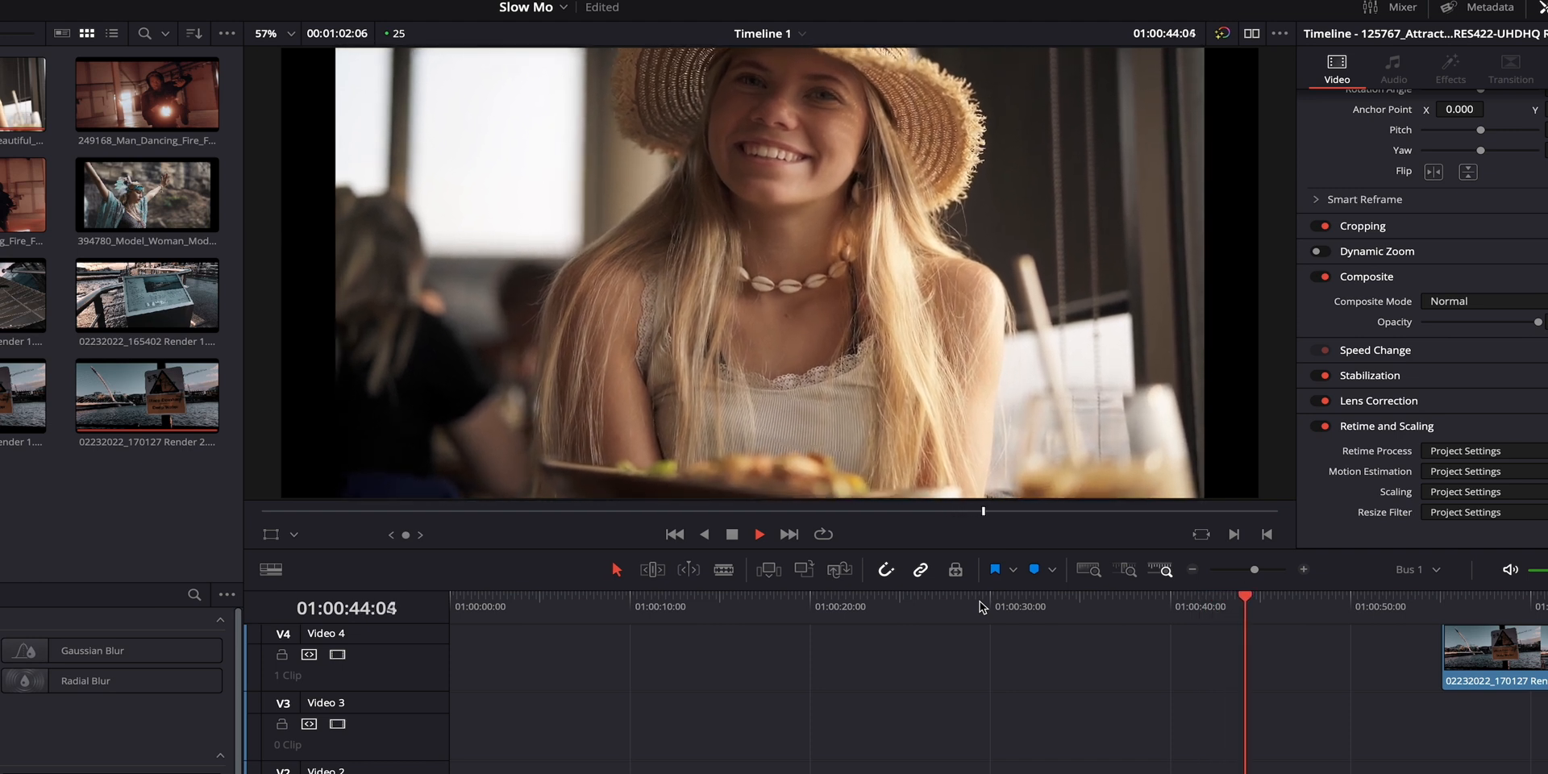